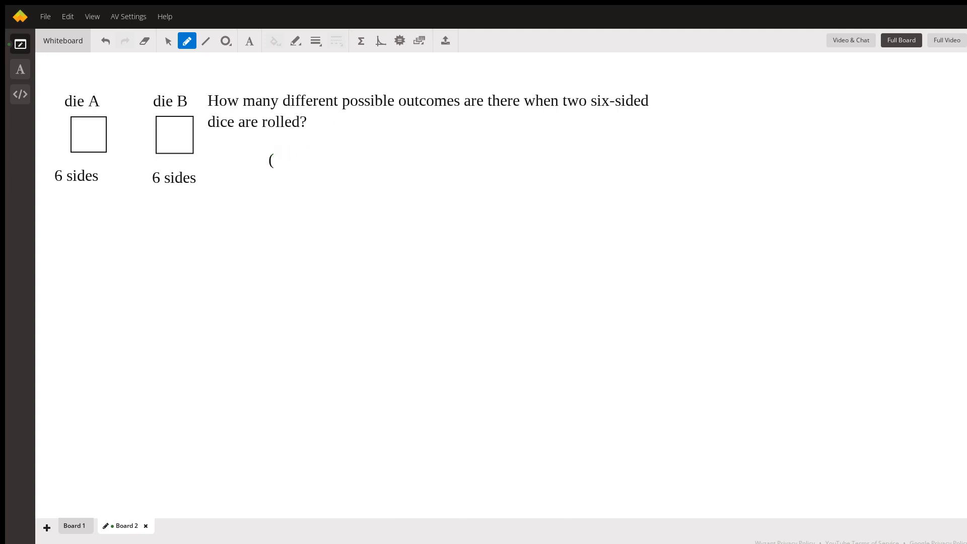
Write the ordered-pair notation "(die A, die B)" beneath the dice question
type("die")
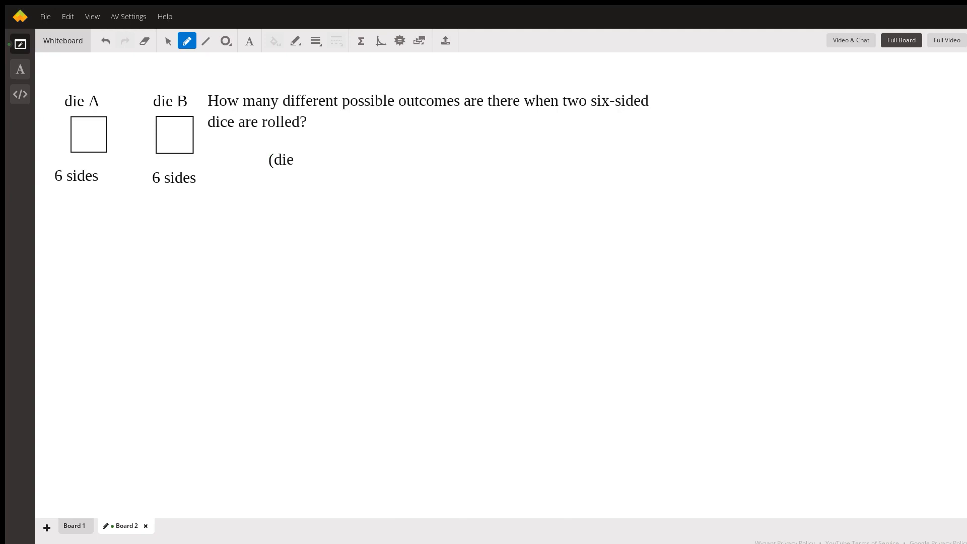
type("A,")
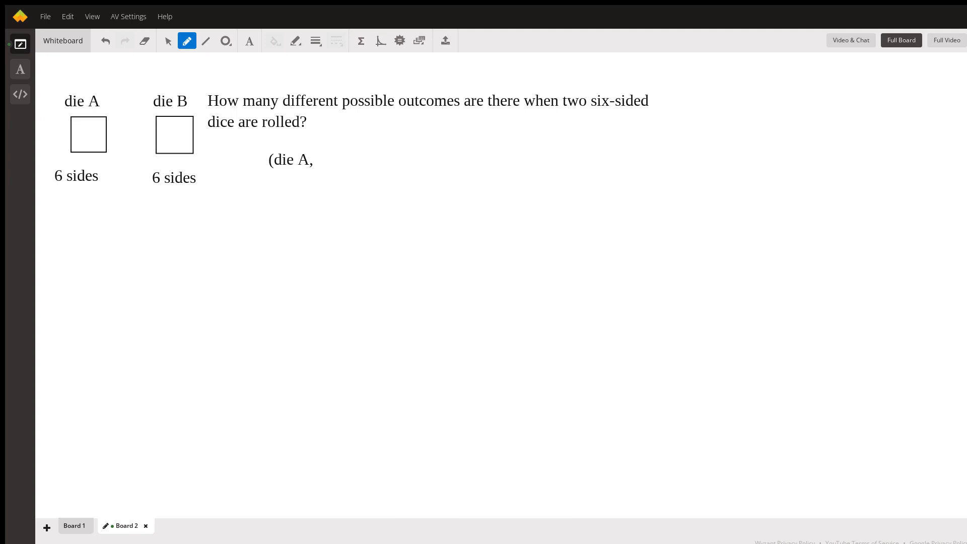
type("die B)")
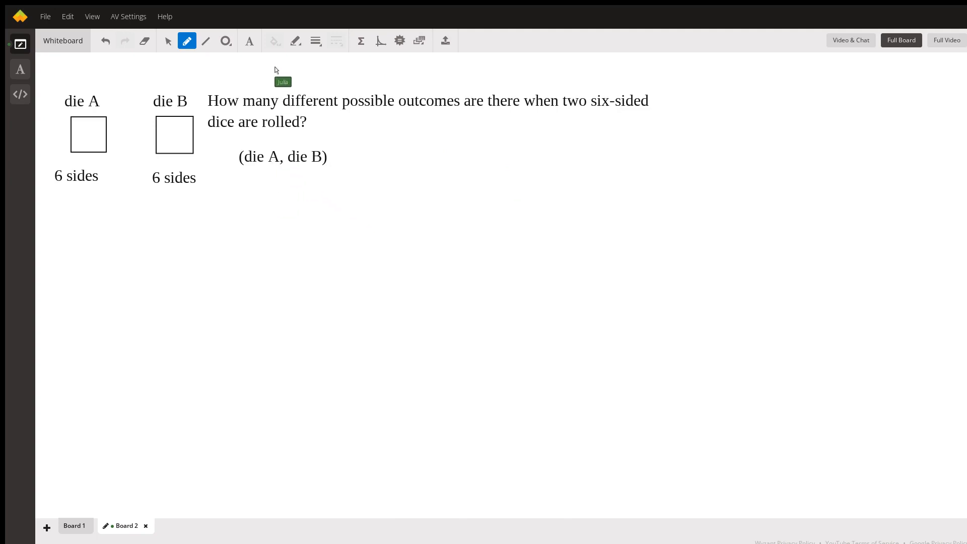
mouse_move(63, 221)
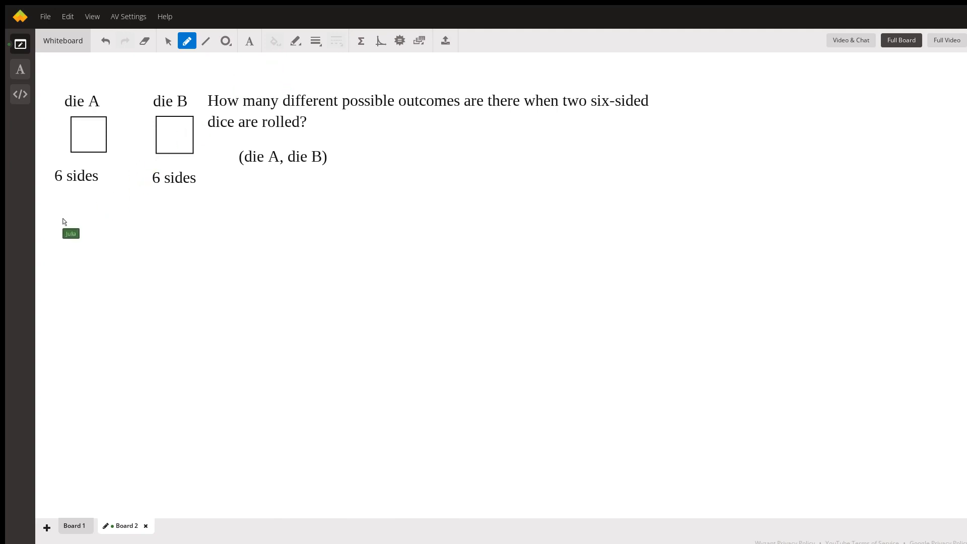
Write "First option, is that we could roll a one on the first die and a one on the second die." with "(1, 1)" below
type("First option")
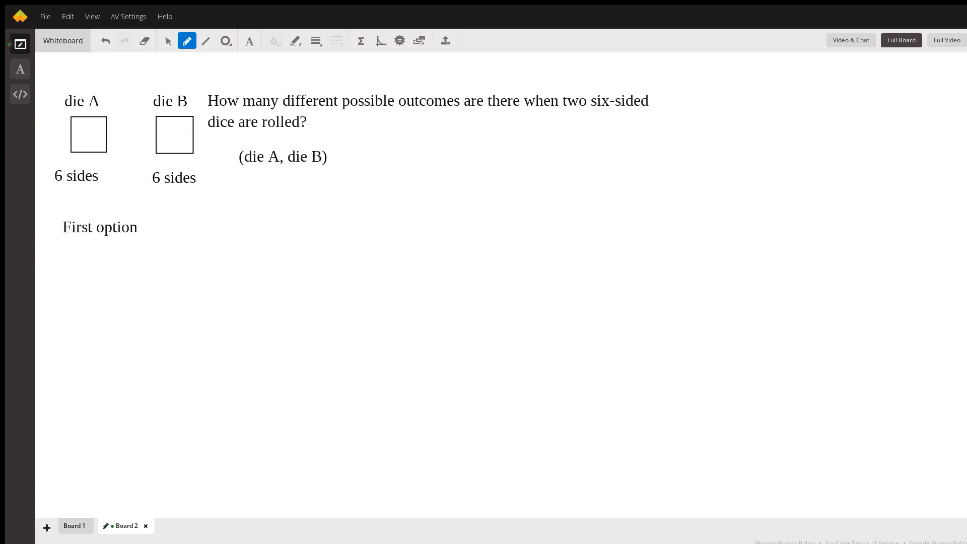
type(", is that we could roll a")
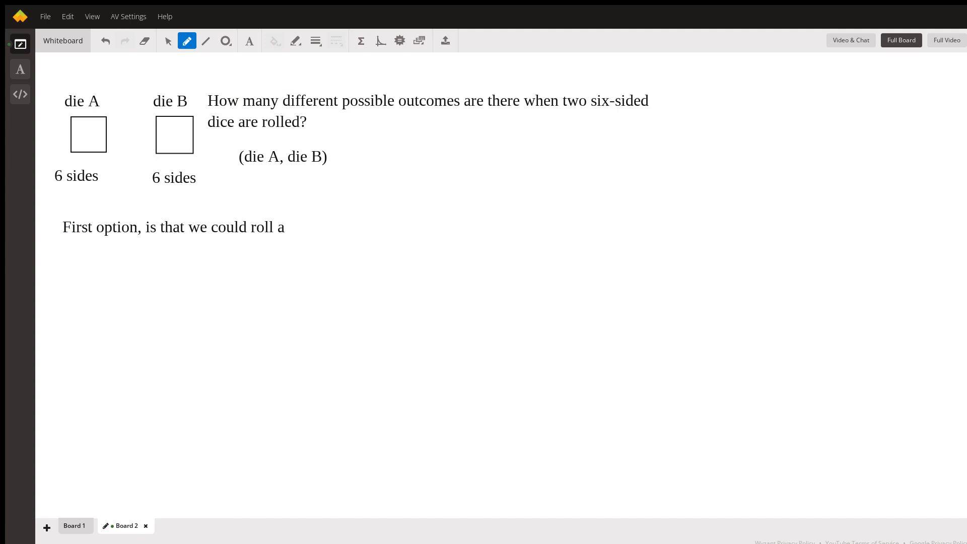
type("one on the first die and a one on")
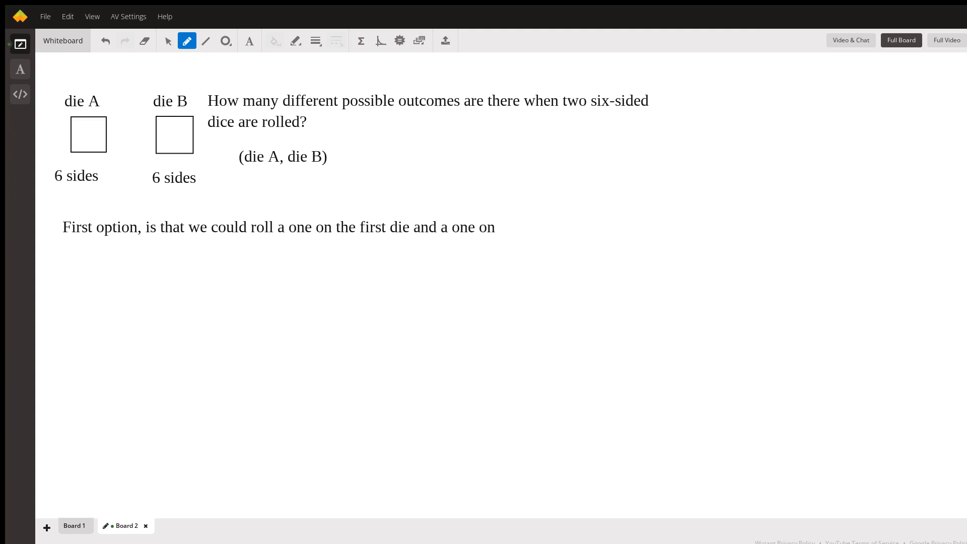
type("the s")
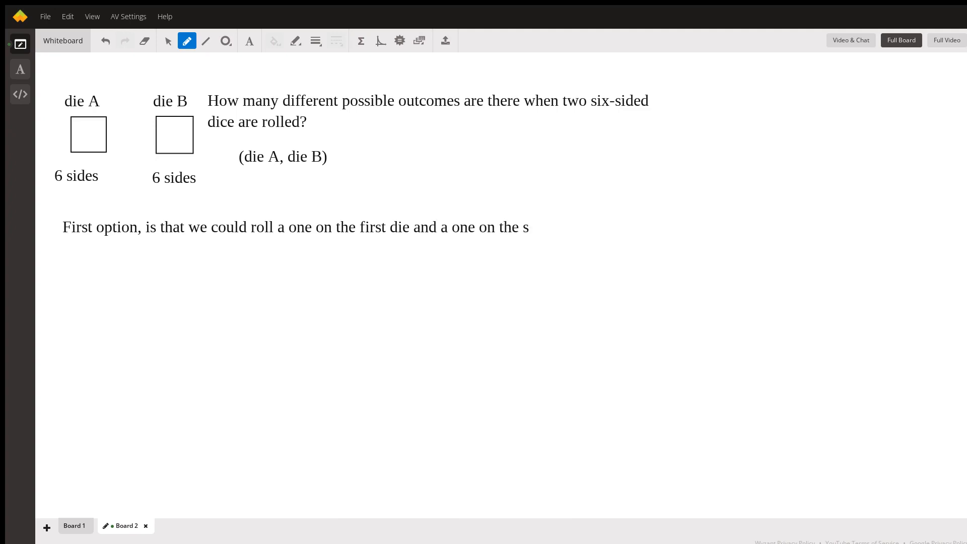
type("econd die.")
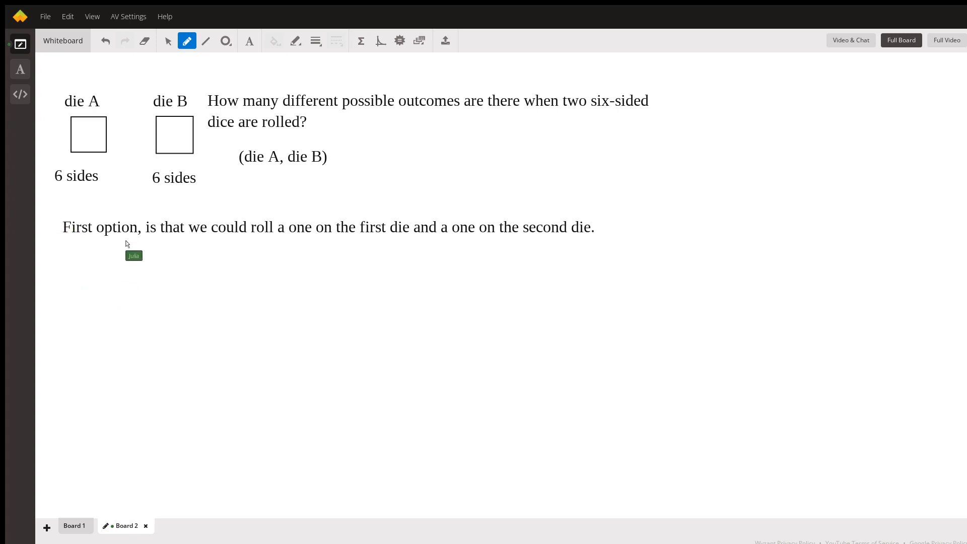
mouse_move(87, 254)
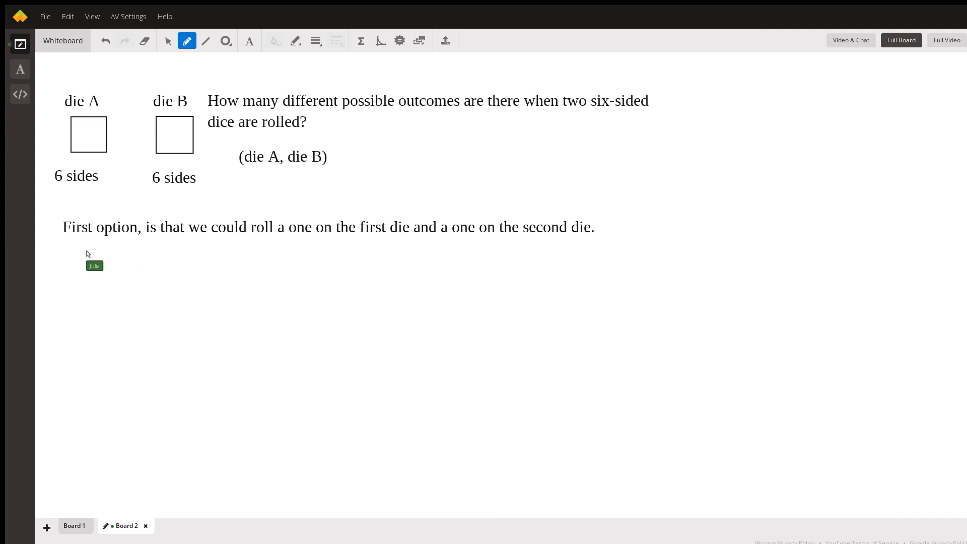
type("(1, 1")
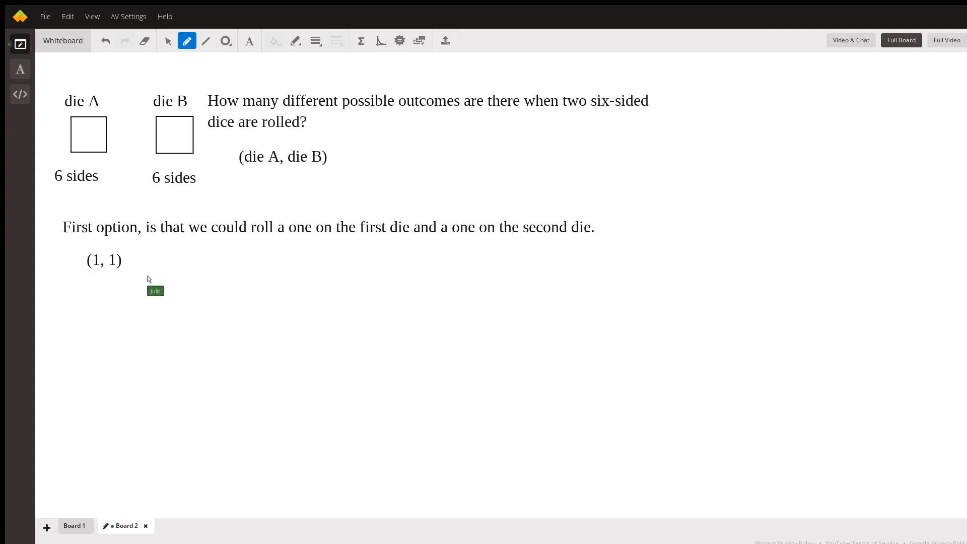
mouse_move(184, 281)
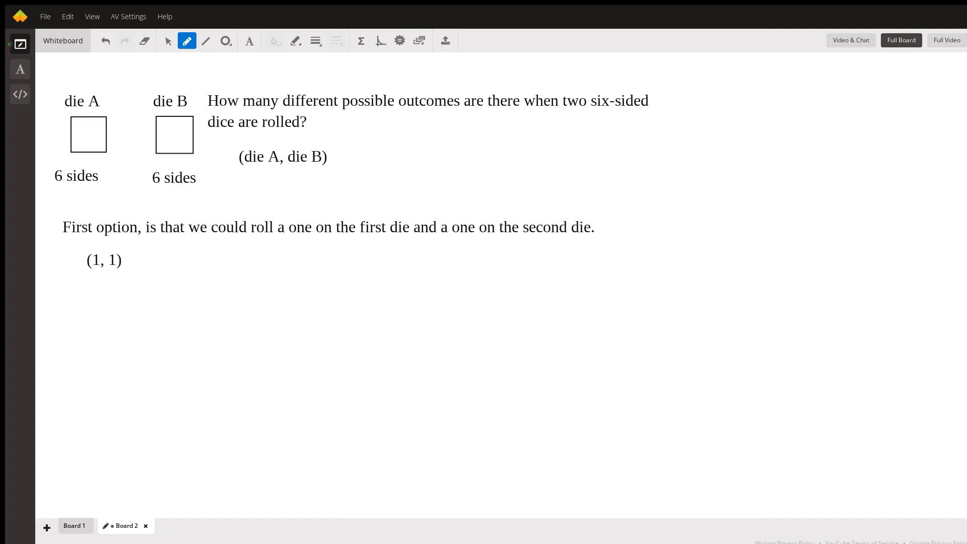
List the pairs (1, 2) (1, 3) (1, 4) (1, 5) (1, 6) after (1, 1)
type("(1, 2")
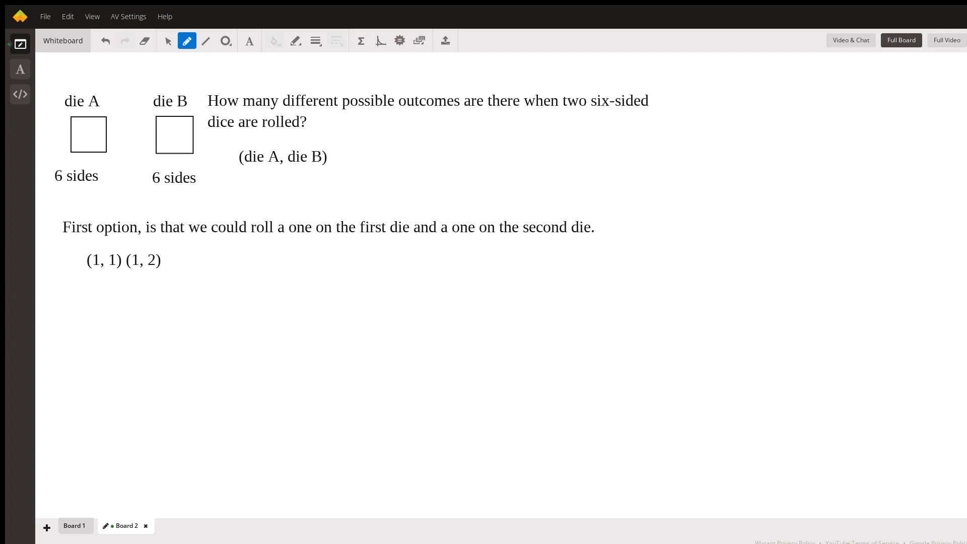
type("(")
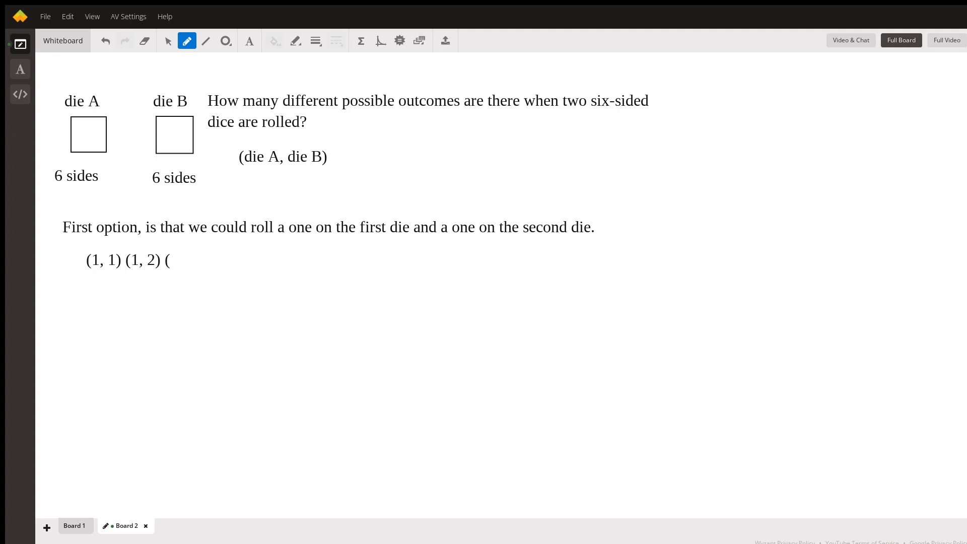
type("1, 3")
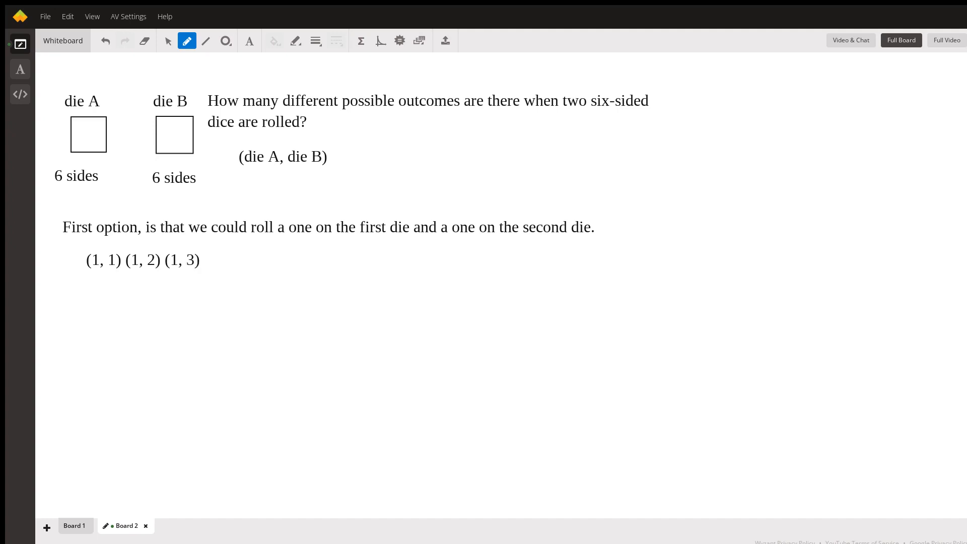
type("(1, 4) (1, 5")
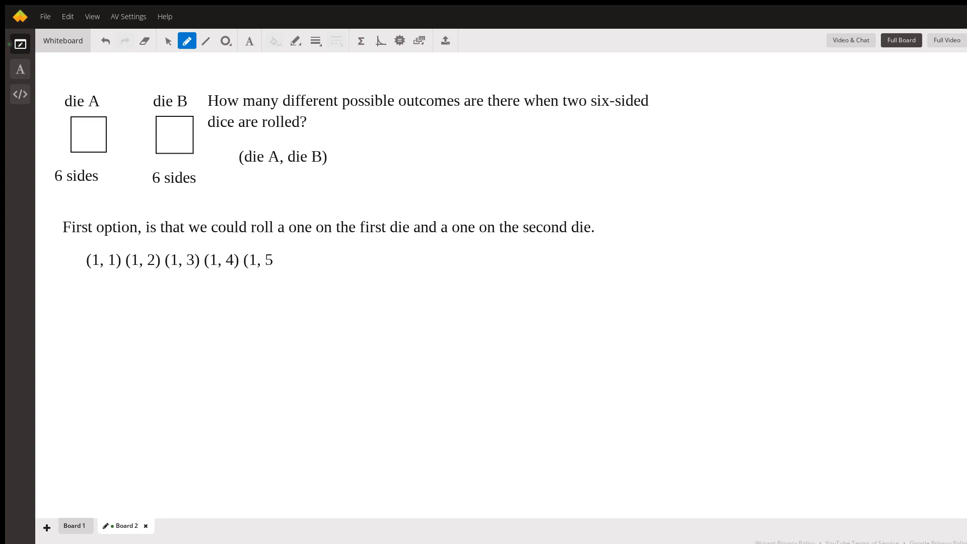
type(") (1, 6")
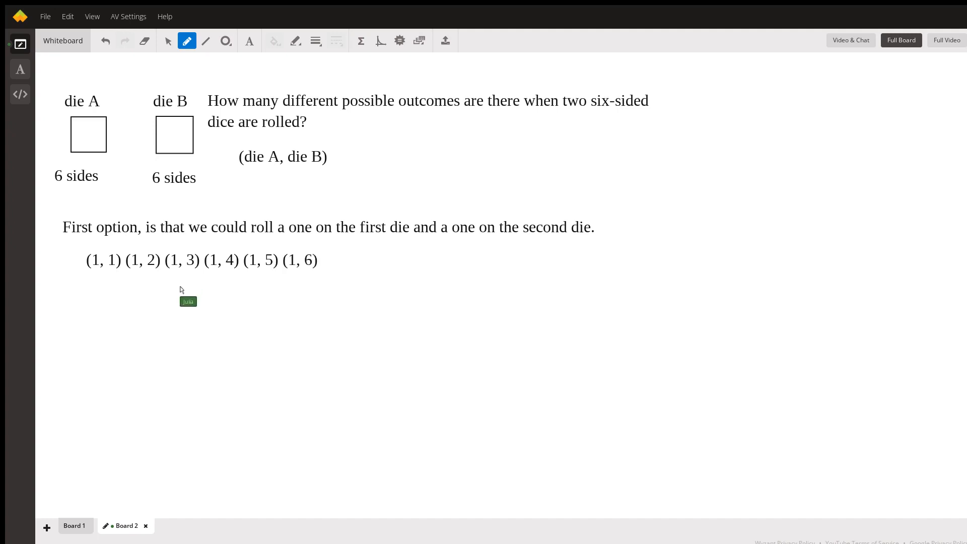
mouse_move(227, 293)
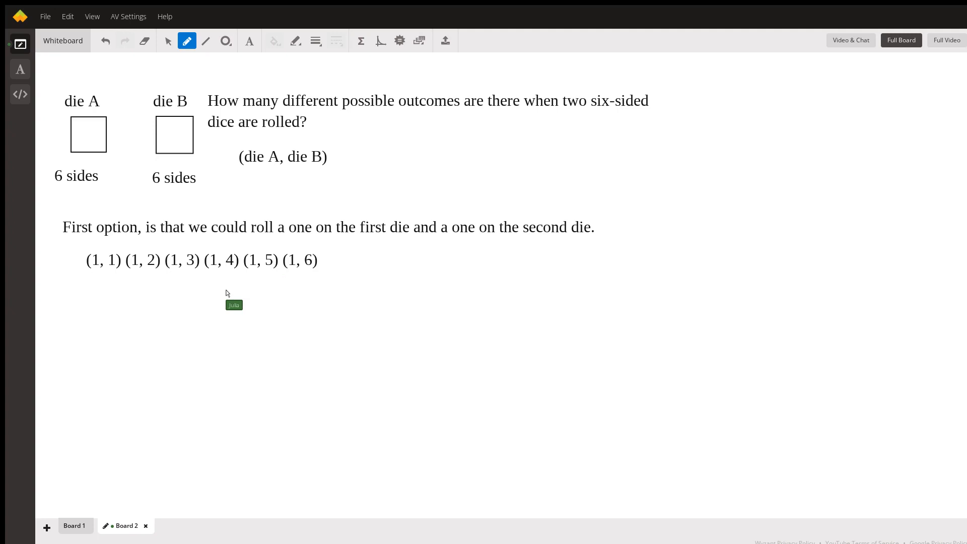
mouse_move(360, 257)
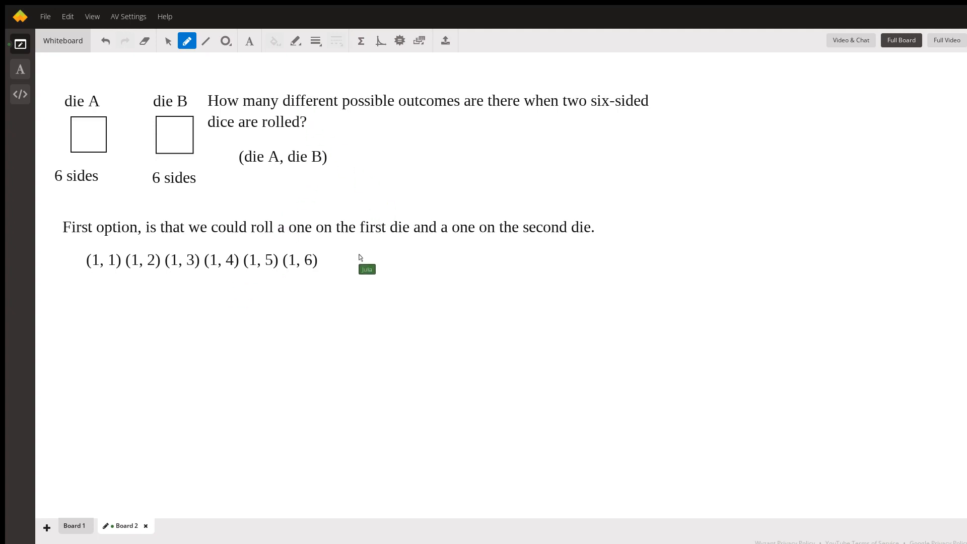
Add the note "die A is one and die B is 1 through 6."
type("die A is one and die B")
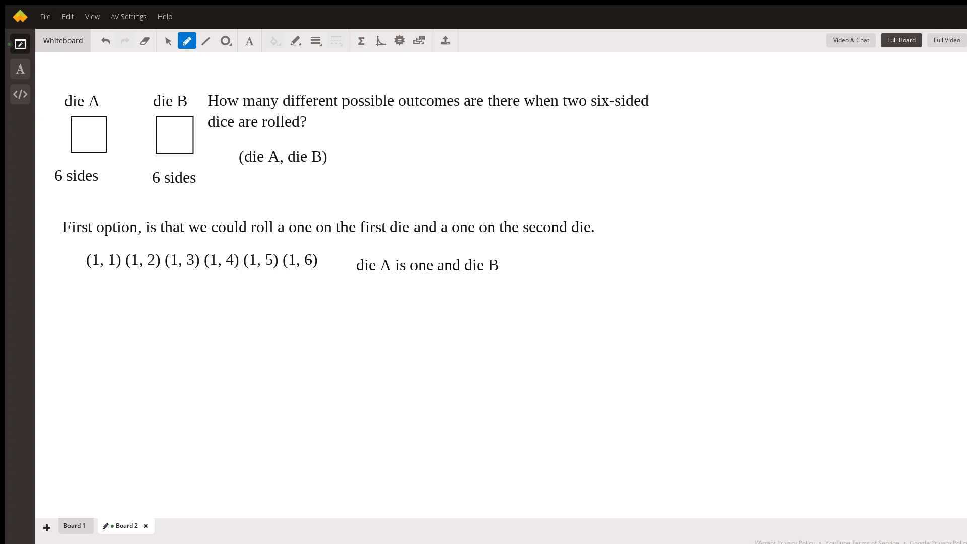
type("is 1 thr")
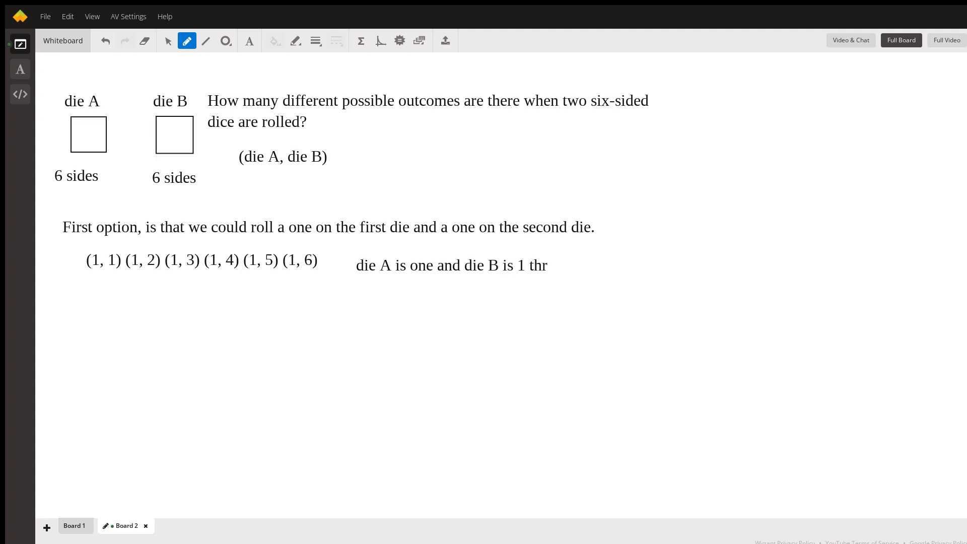
type("ough 6.")
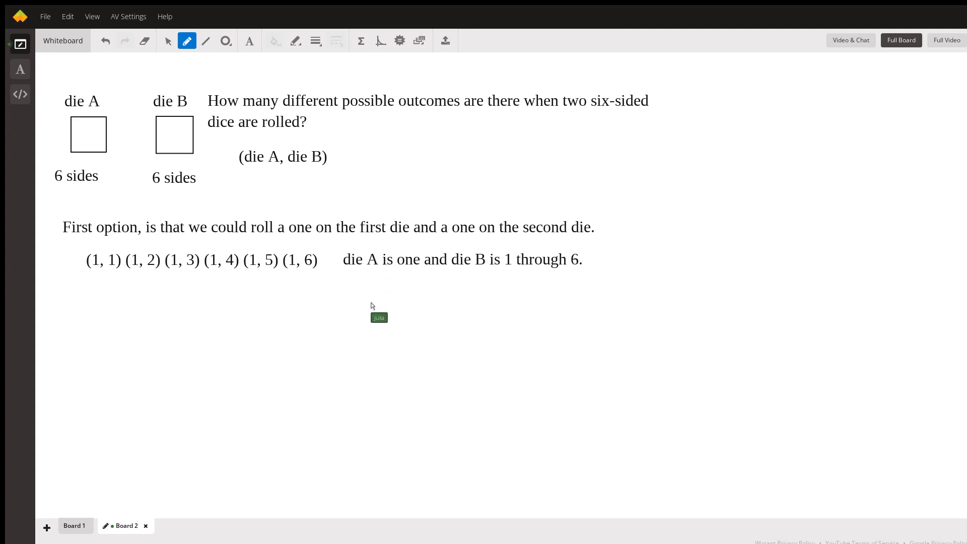
mouse_move(236, 81)
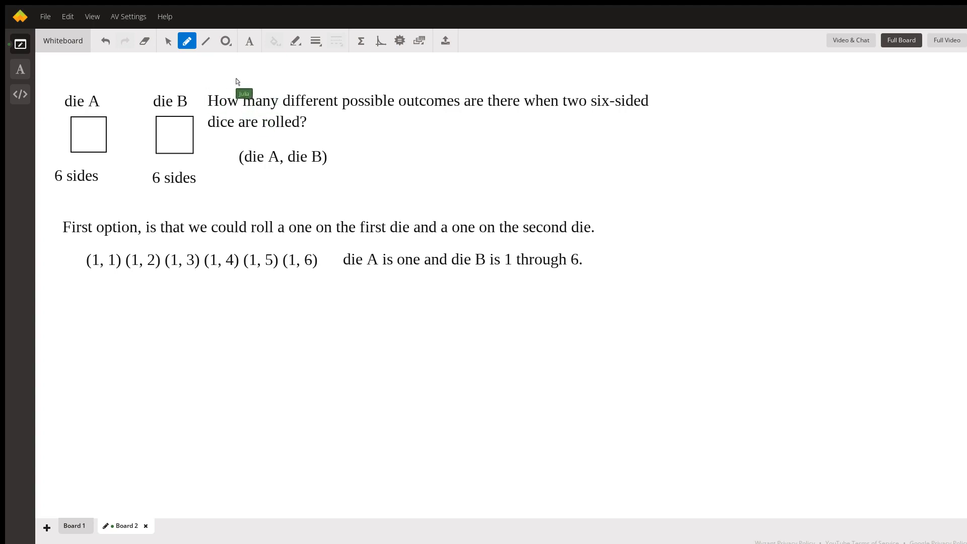
mouse_move(58, 268)
type("Now let")
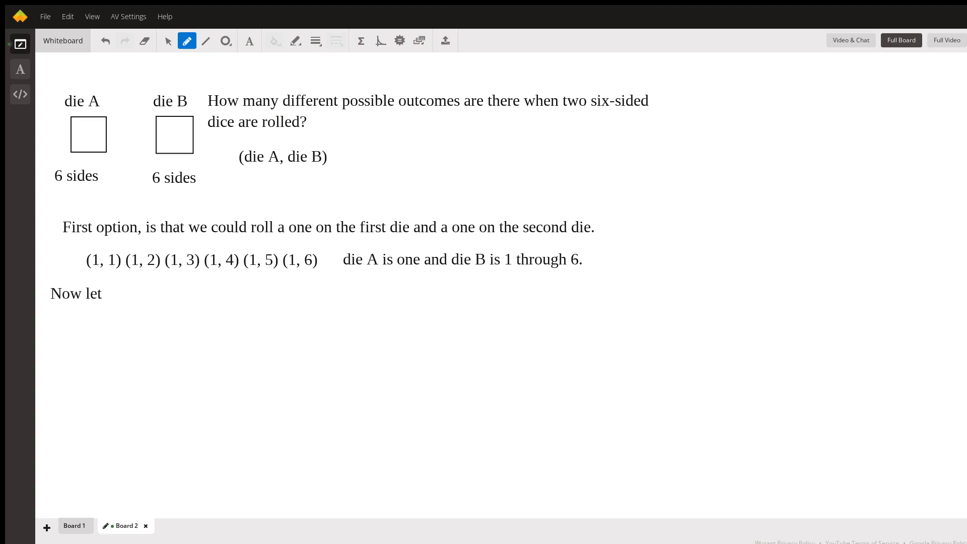
Write "Now let's continue the pattern for various die A values"
type("'s continue the pa")
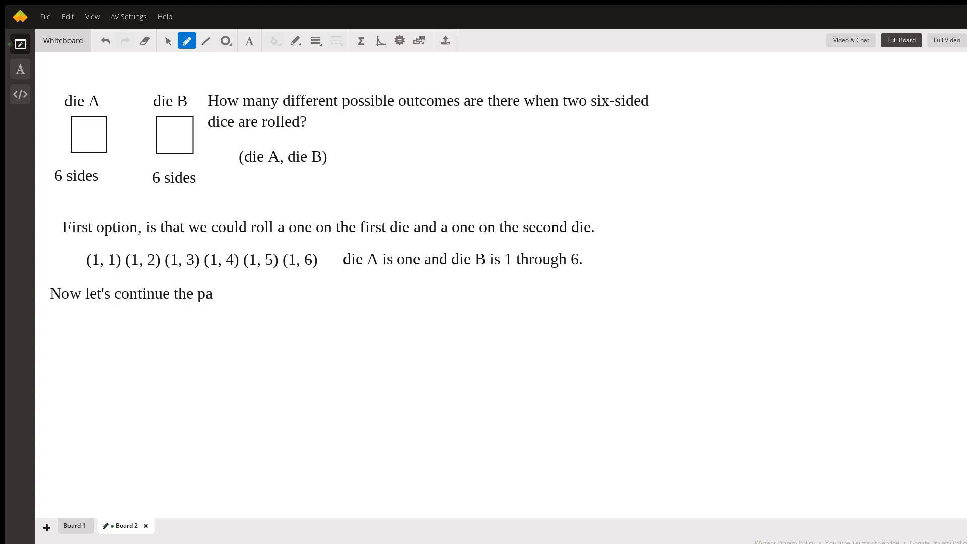
type("ttern for var")
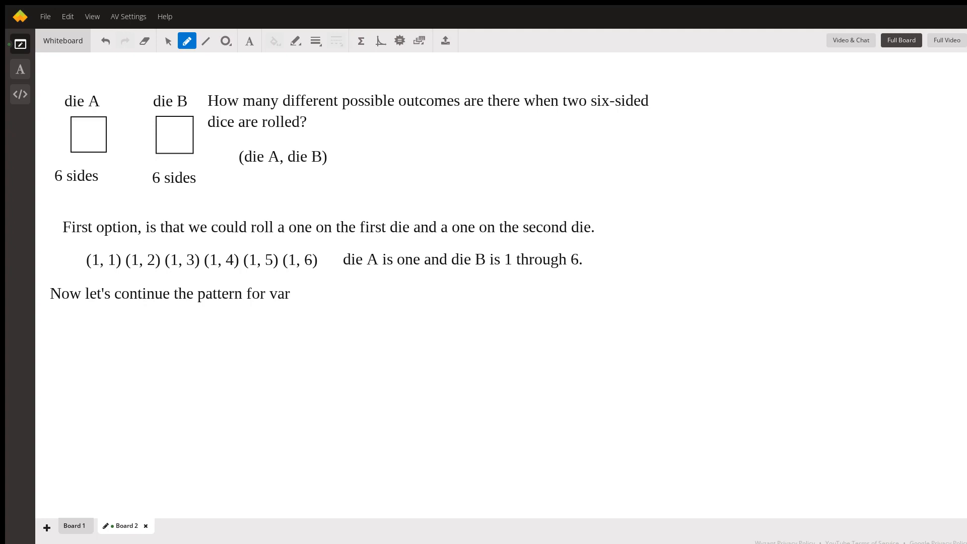
type("ious")
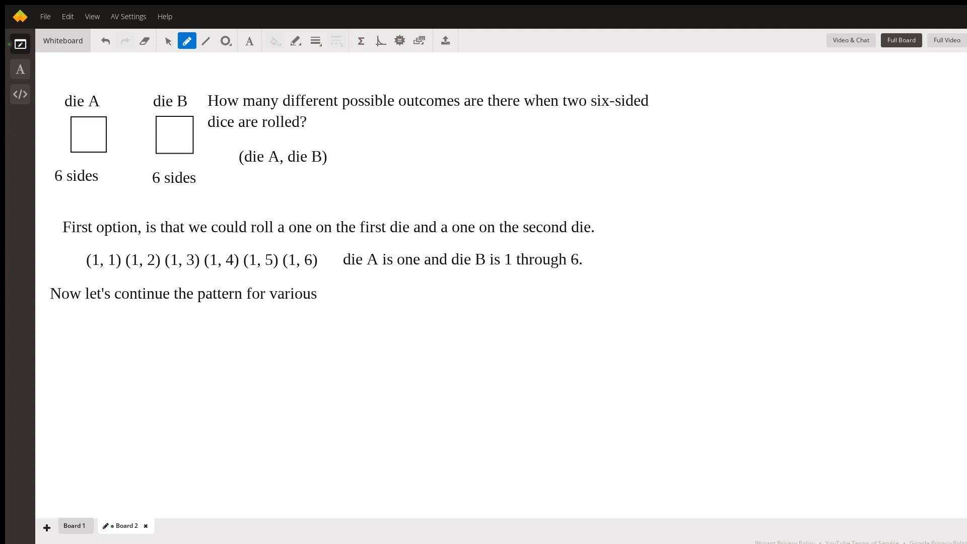
type("die A")
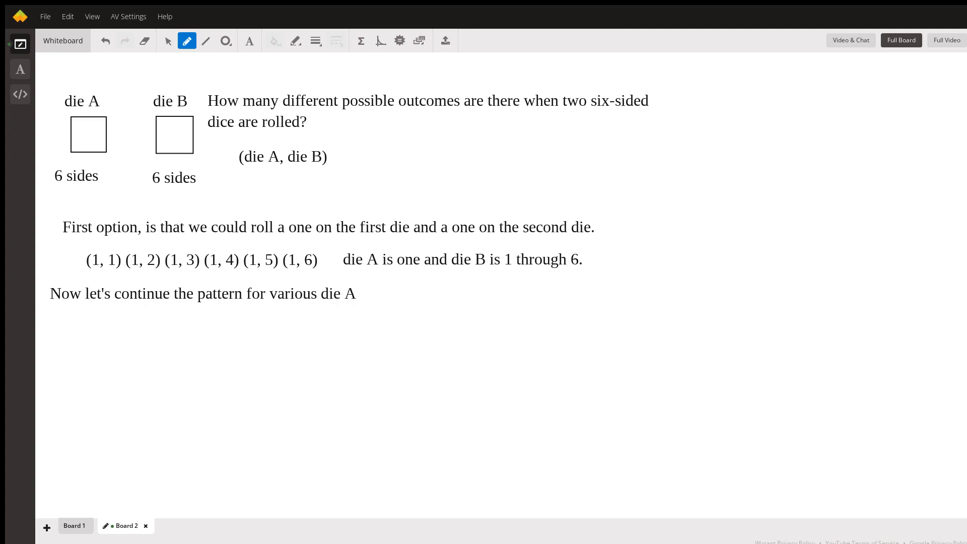
type("values")
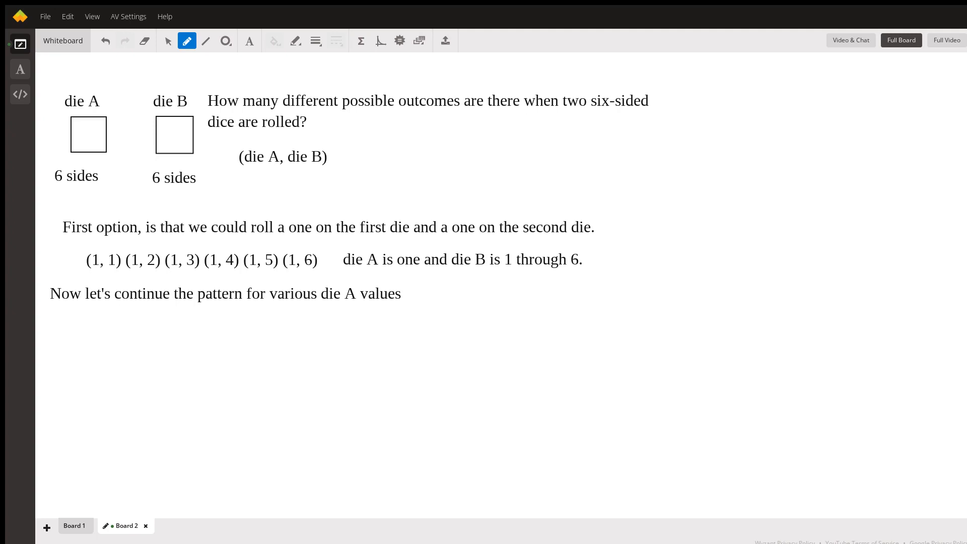
mouse_move(131, 290)
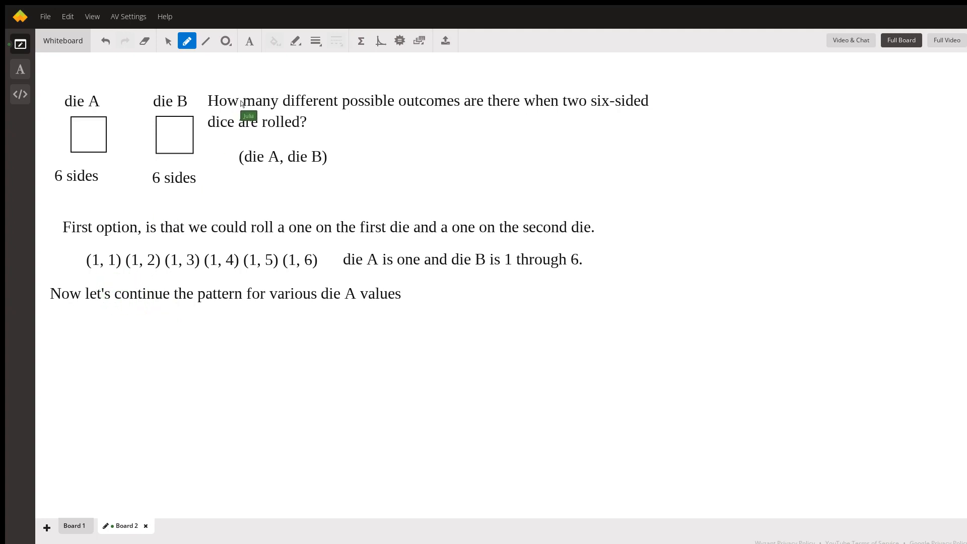
mouse_move(89, 315)
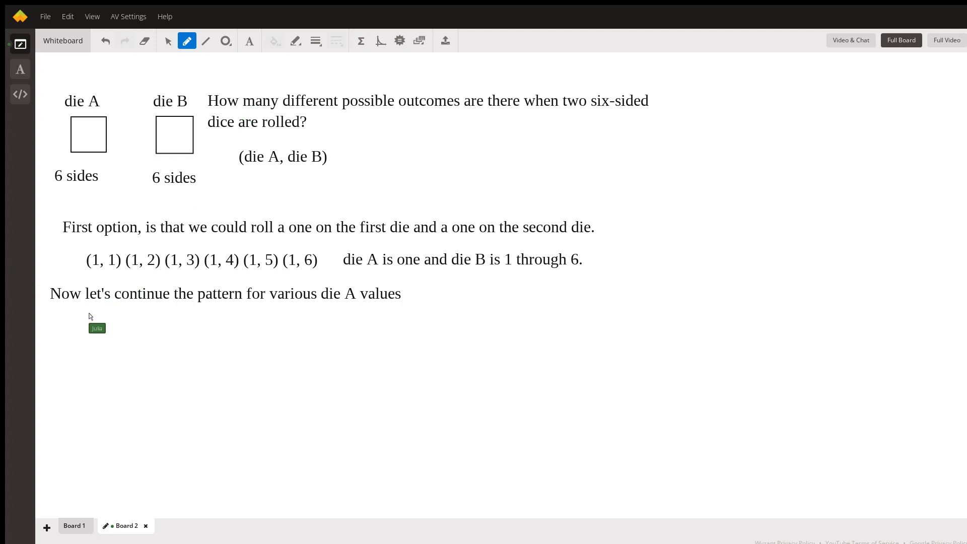
Write the row (2, 1) (2, 2) (2, 3) (2, 4) (2, 5) (2, 6) below the sentence
type("(2, 1)")
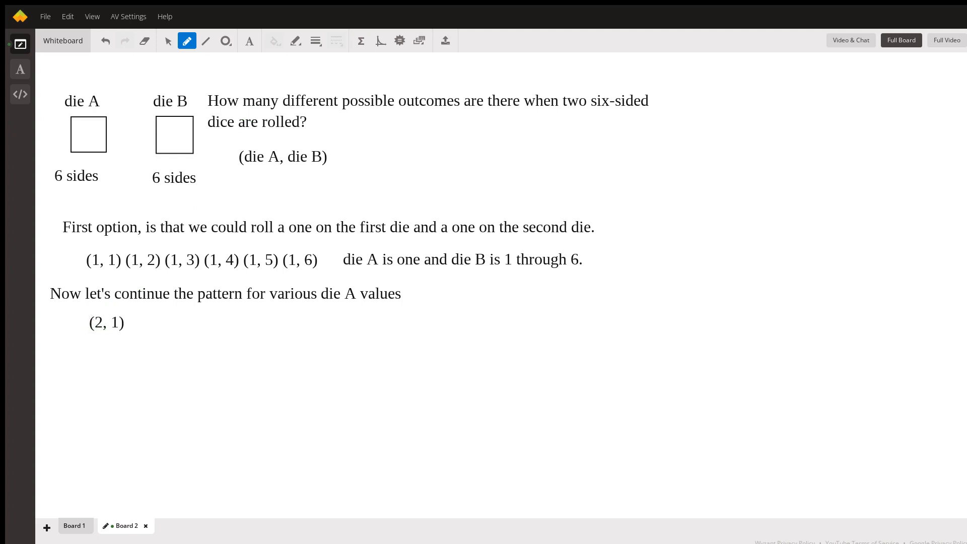
type("(2, 2) (")
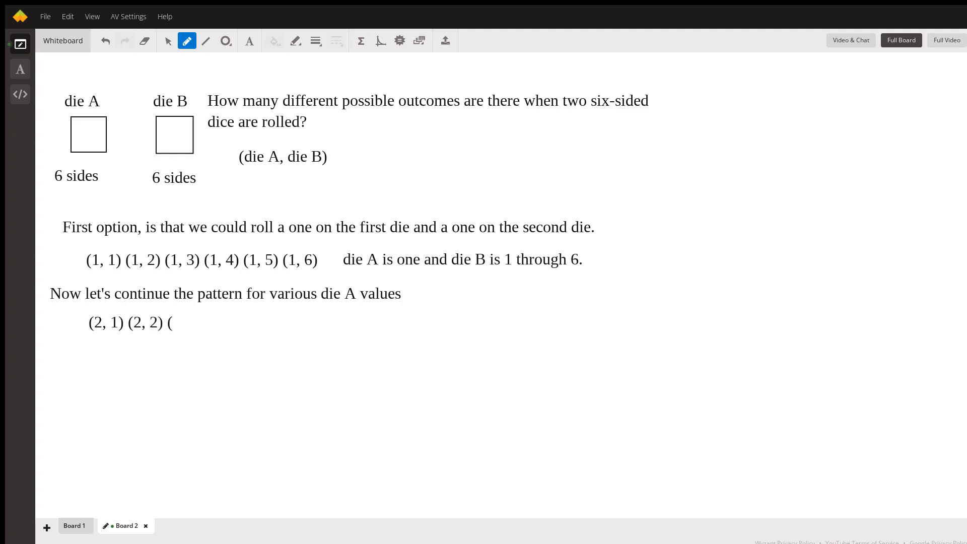
type("2,")
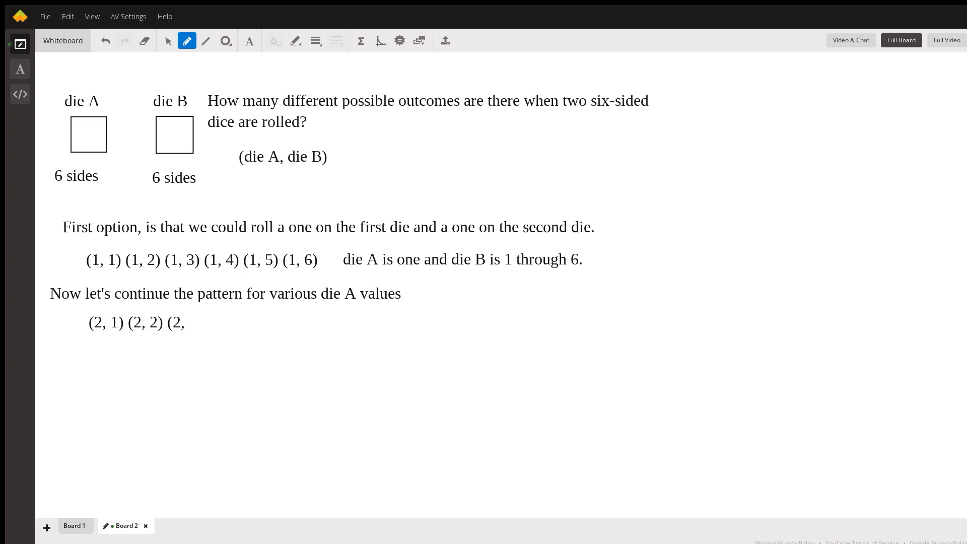
type("3")
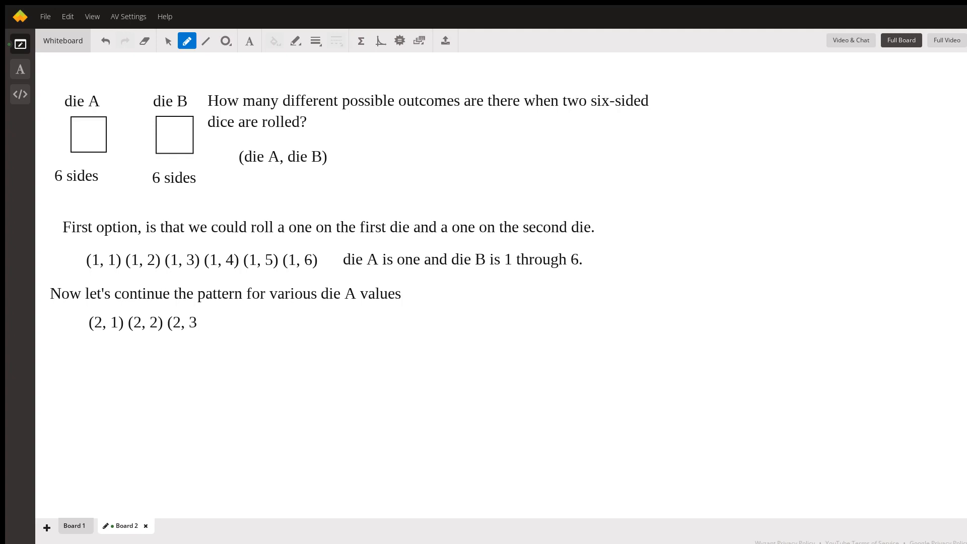
type("(")
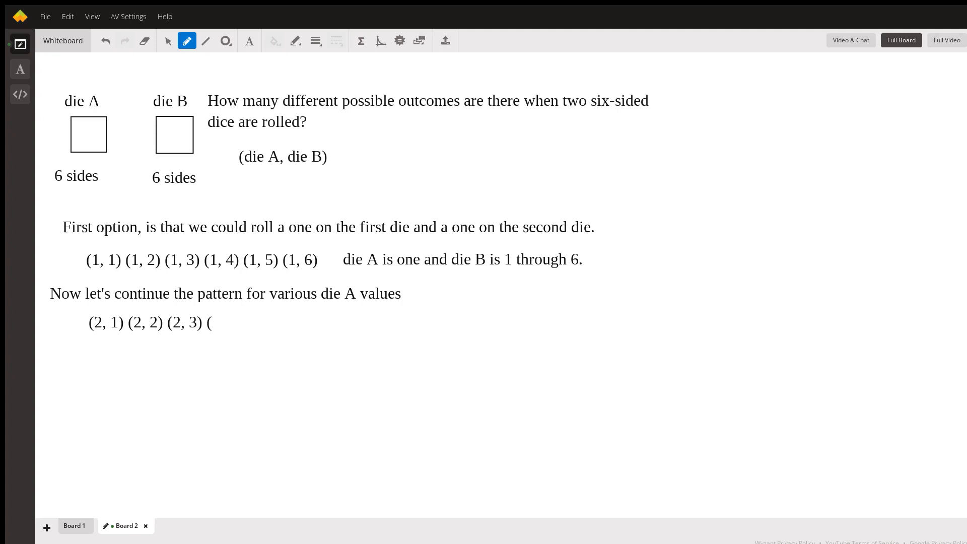
type("2, 4)")
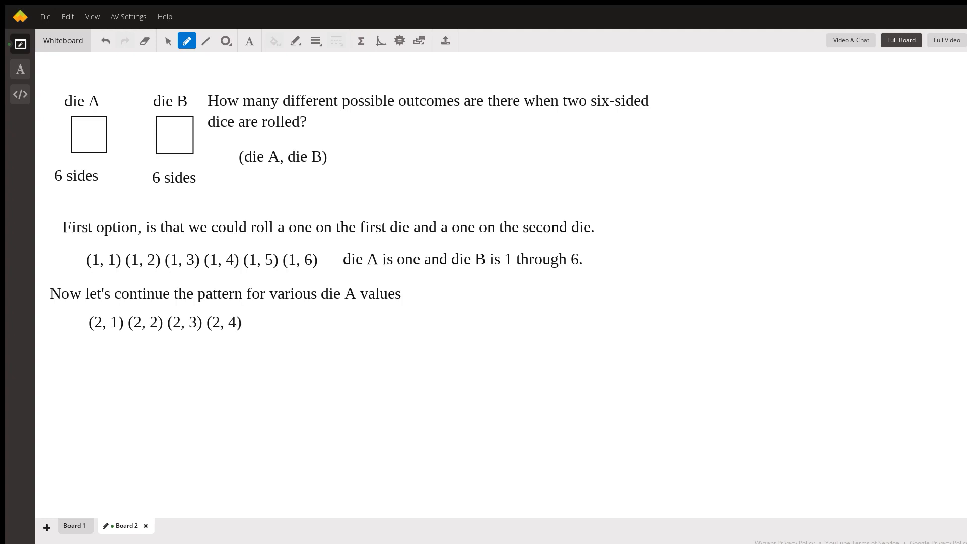
type("(2, 5) (2")
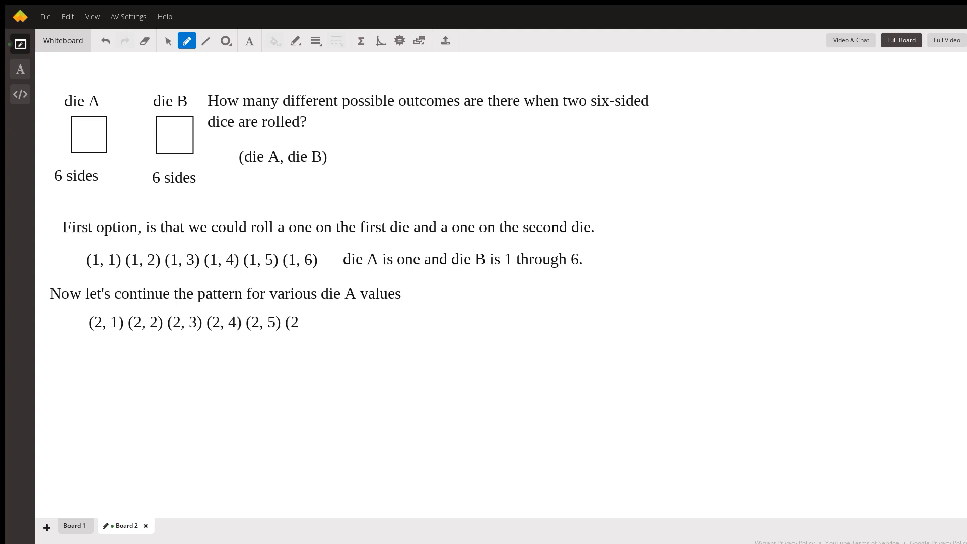
type(", 6)")
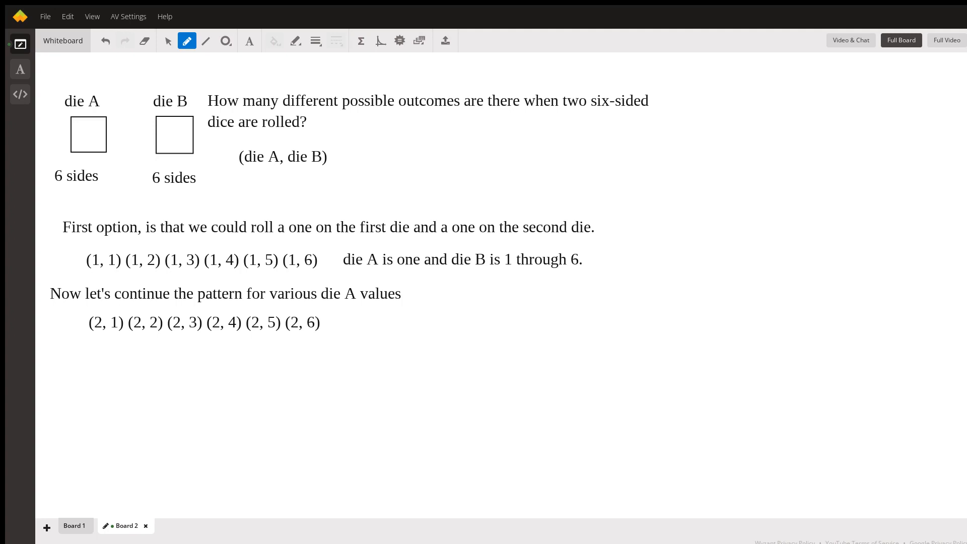
Write the row of pairs (3, 1) through (3, 6)
type("(")
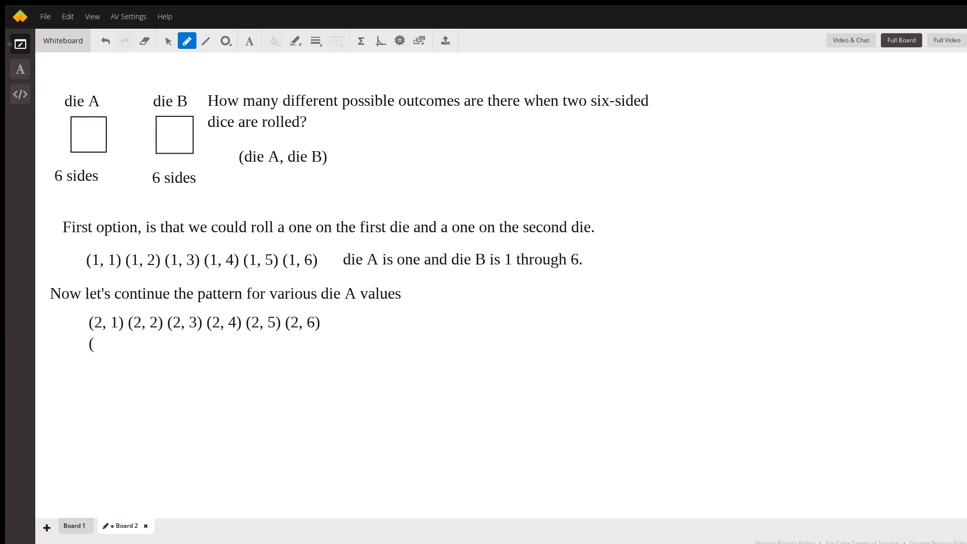
type("3, 1) (")
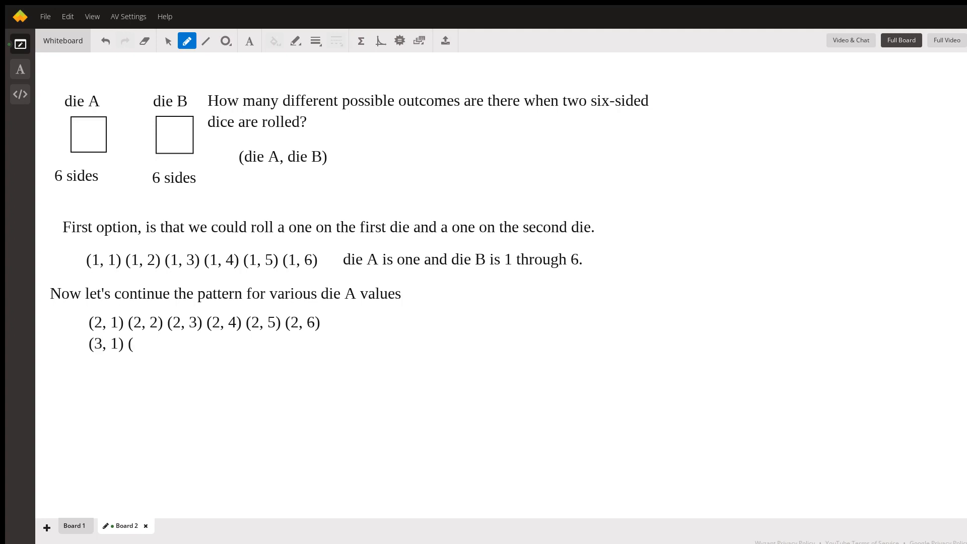
type("3, 2) (")
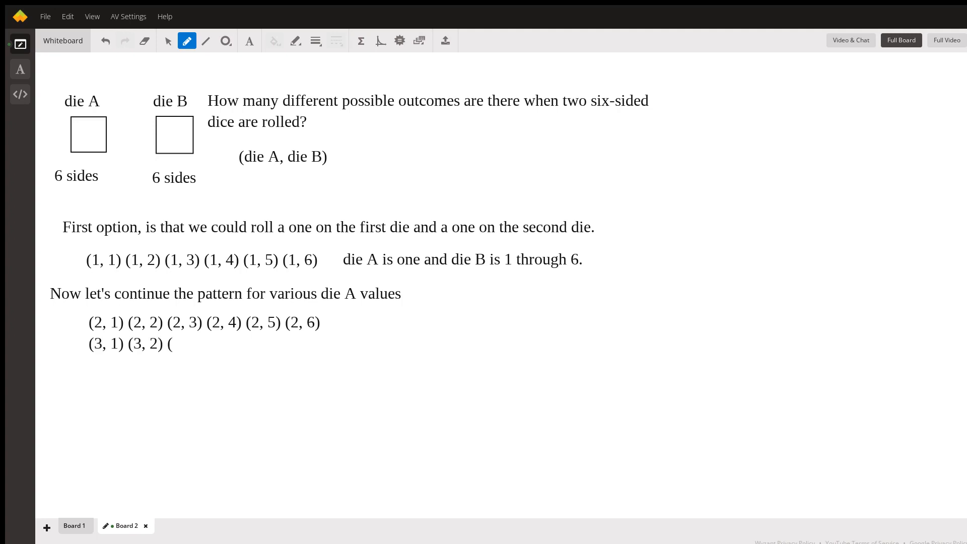
type("3, 3) (3, 4) (3, 5) (3, 6")
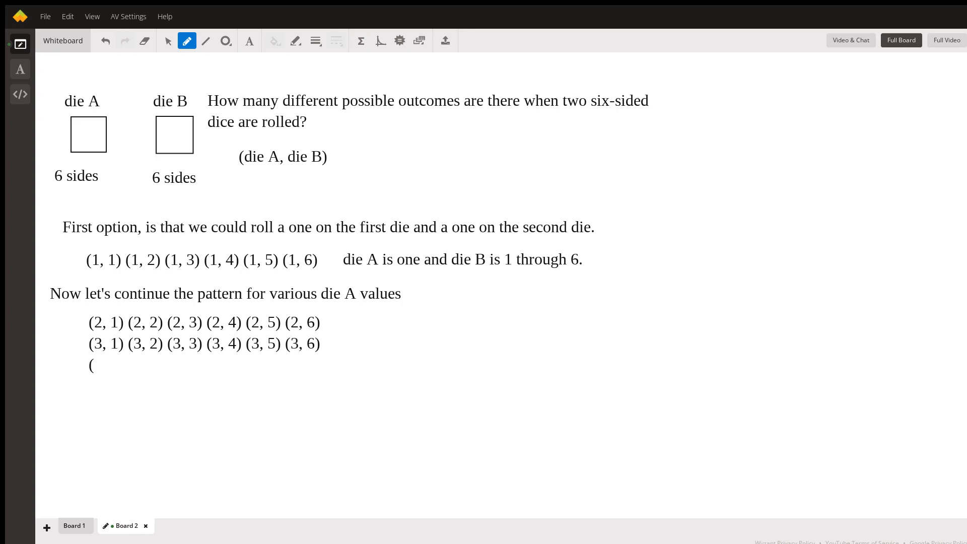
Write the row of pairs (4, 1) through (4, 6)
type("4, 1)")
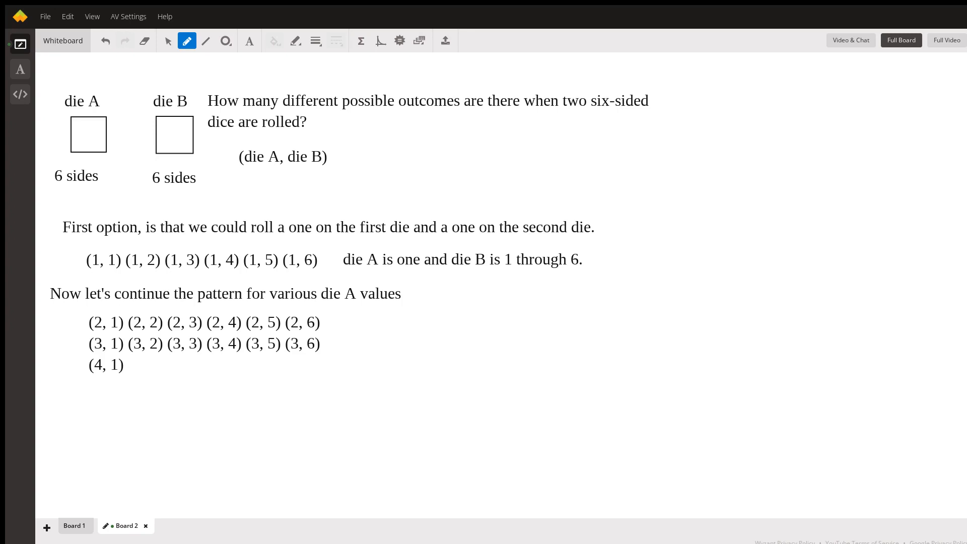
type("(4, 2)")
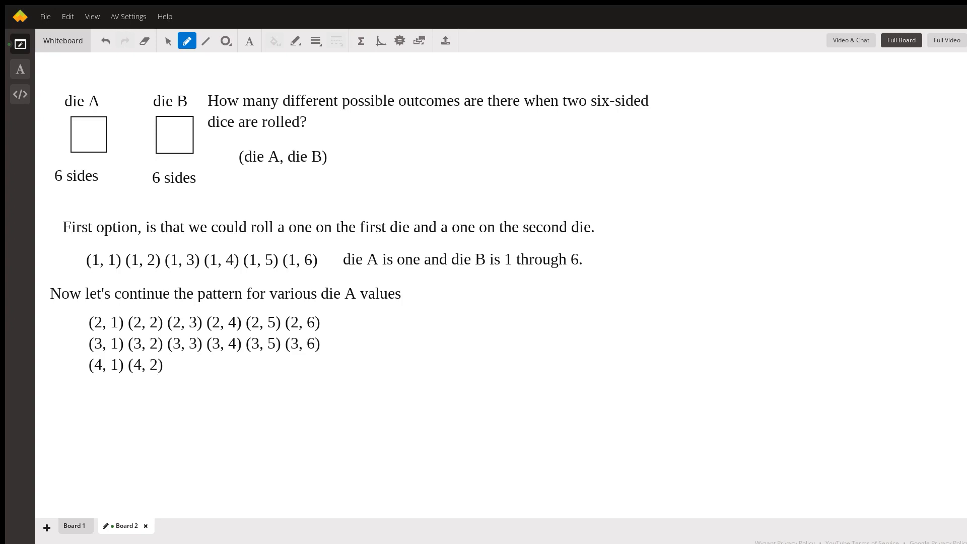
type("(4, 3)")
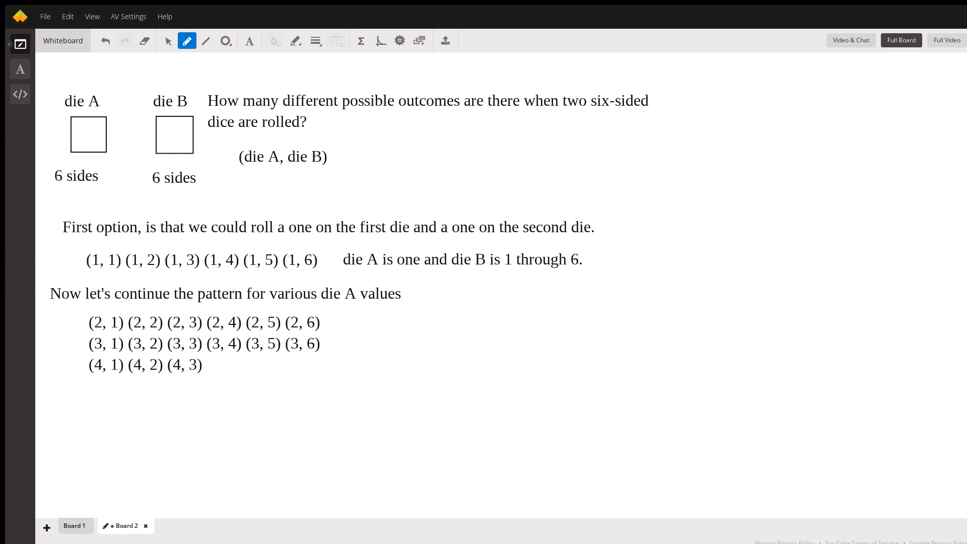
type("(4, 4) (")
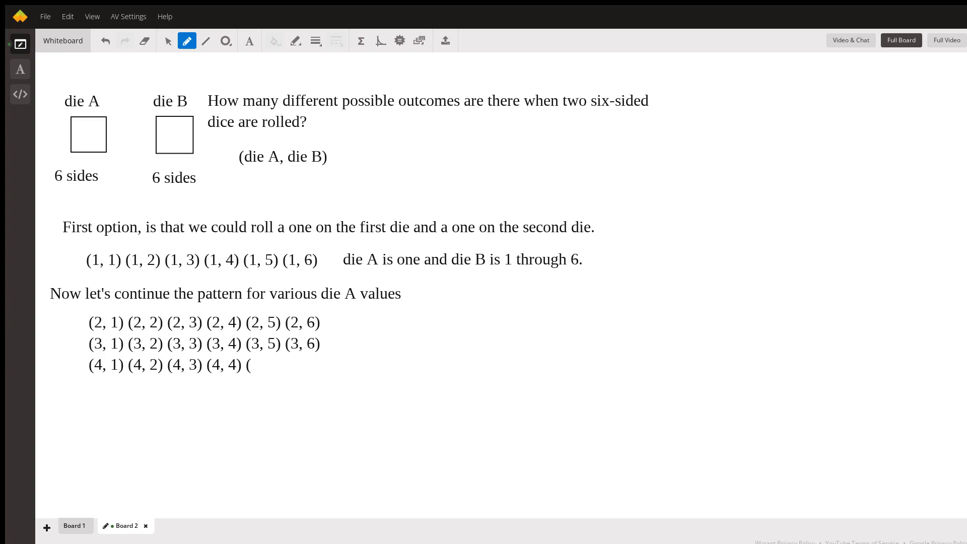
type("4, 5) (4, 6")
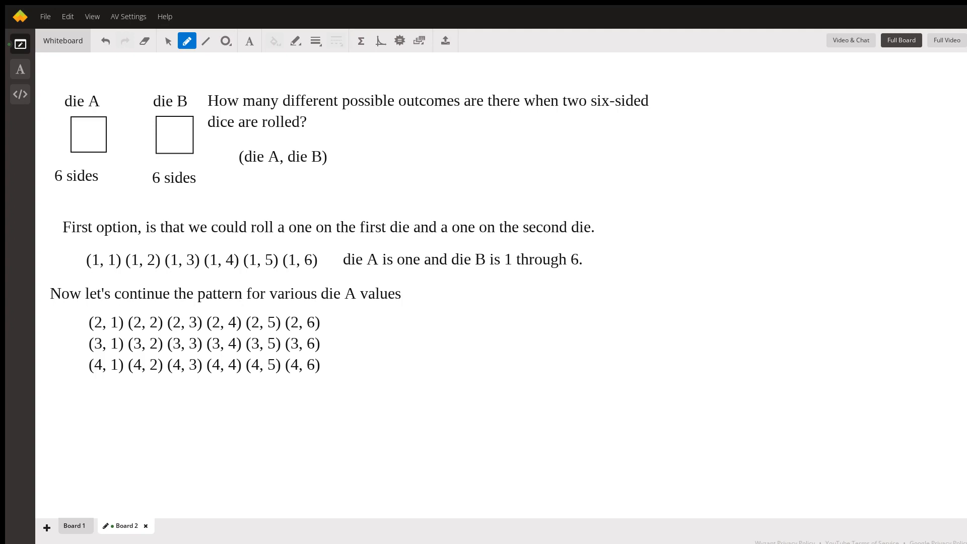
Write the row of pairs (5, 1) through (5, 6)
type("(5, 10")
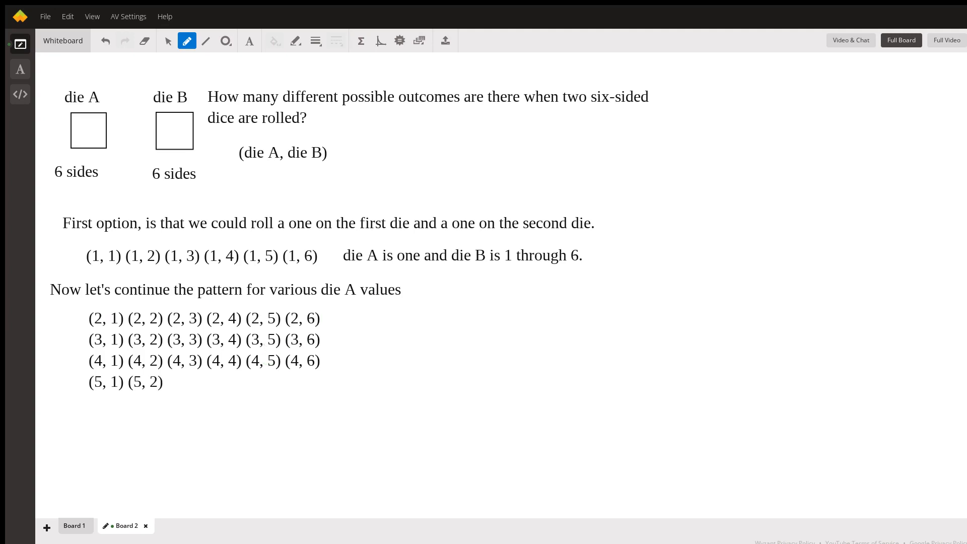
type("(5, 2")
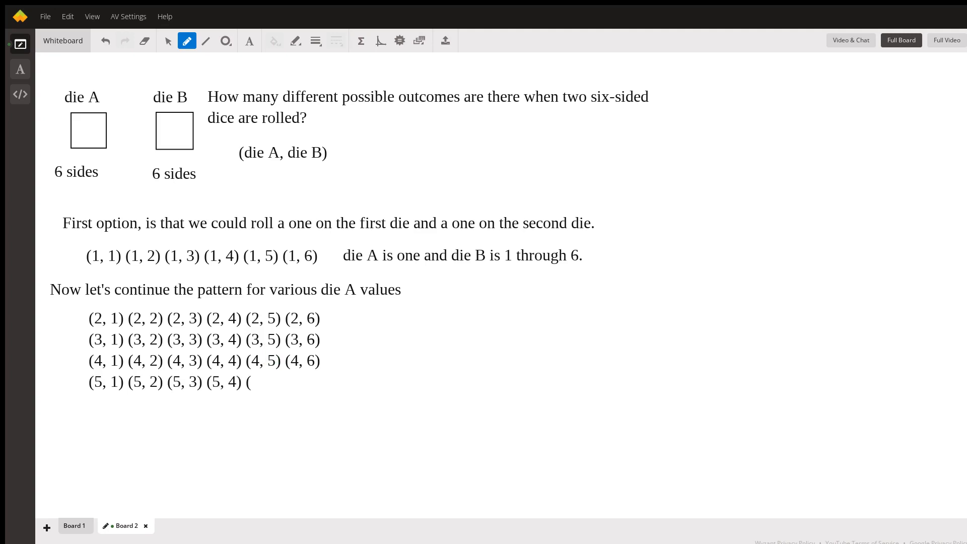
type("5, 5) (5, 6")
type("(6, 1")
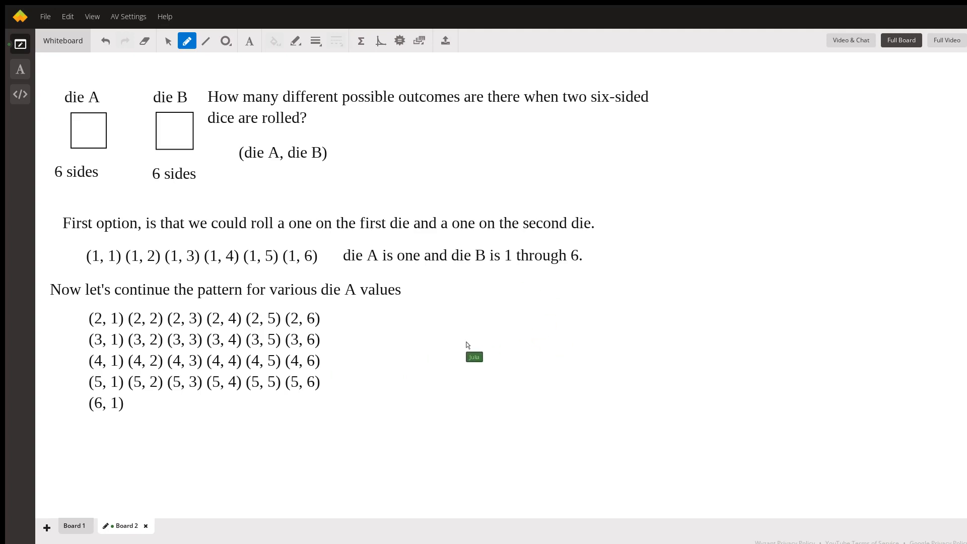
Write the final row (6, 1) (6, 2) (6, 3) (6, 4) (6, 5) (6, 6), completing all 36 pairs
type("(")
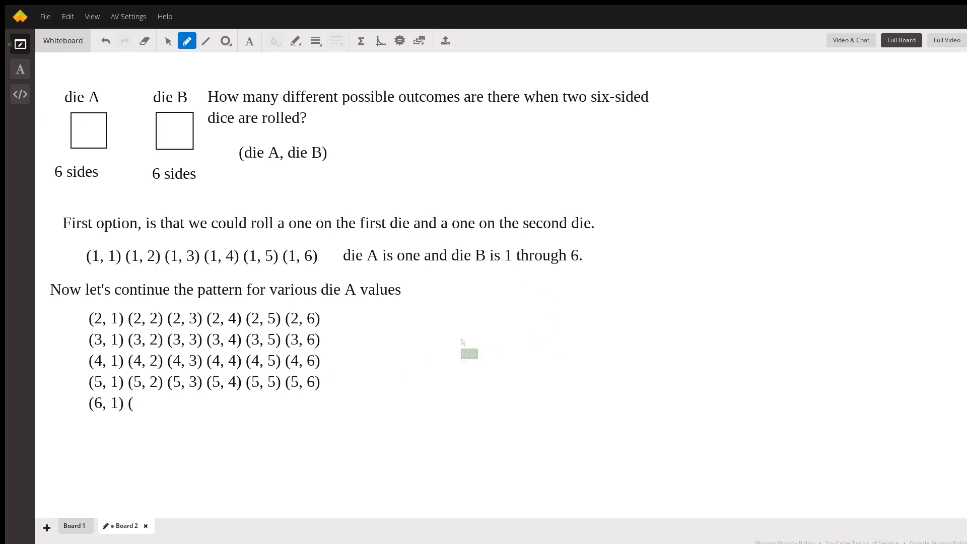
type("6, 2)")
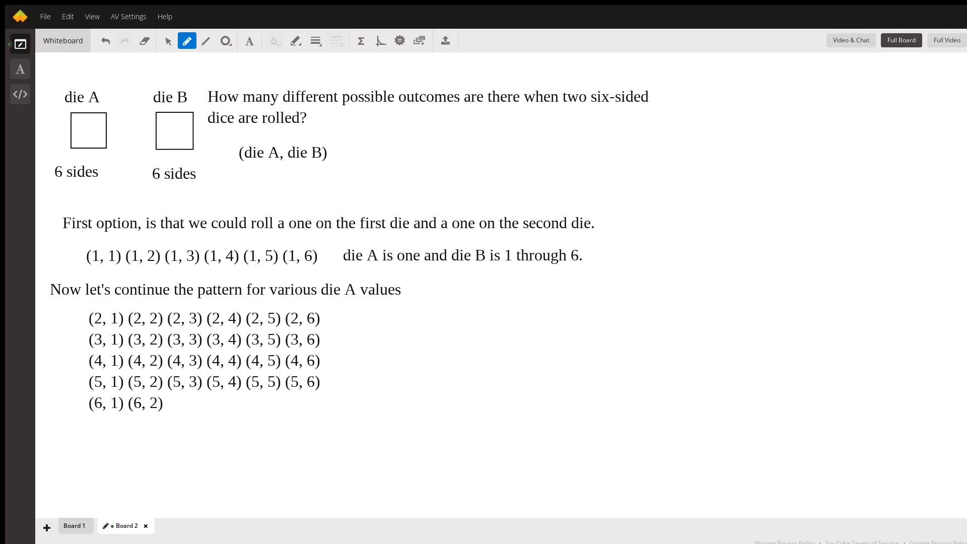
type("(6, 3) (6, 4")
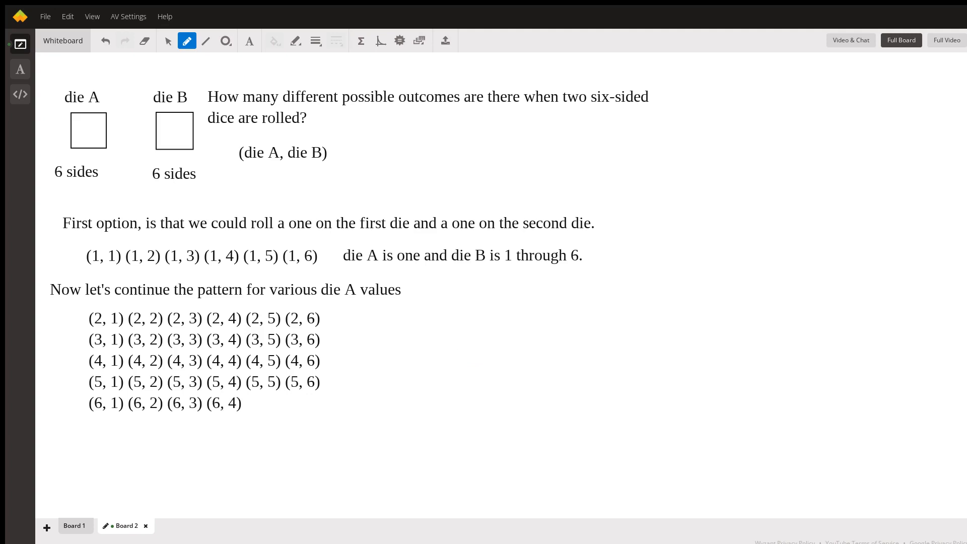
type("(6, 5) (")
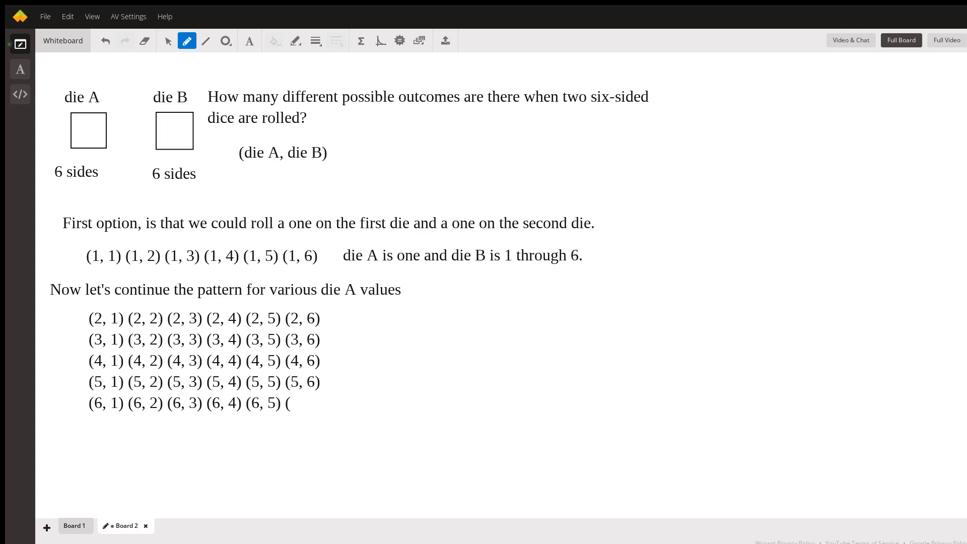
type("6, 6")
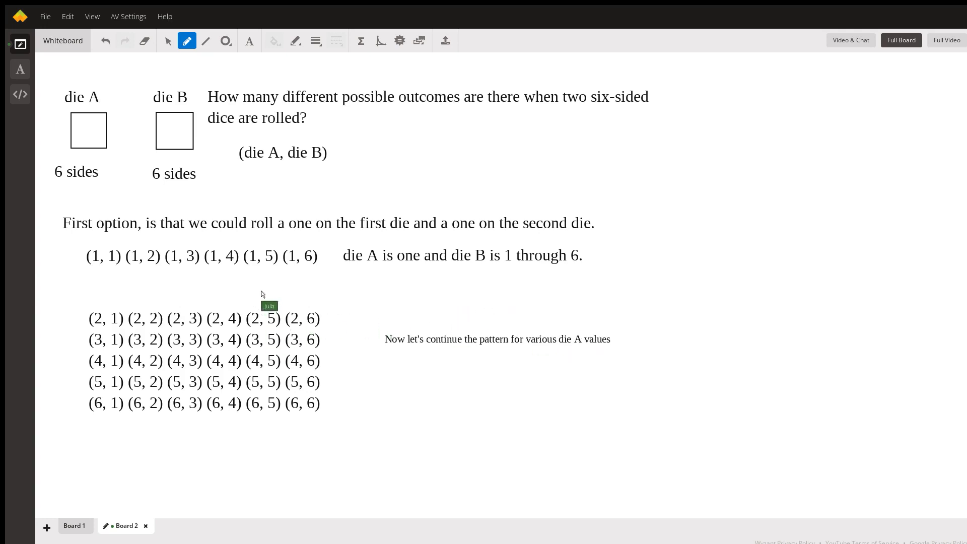
mouse_move(256, 292)
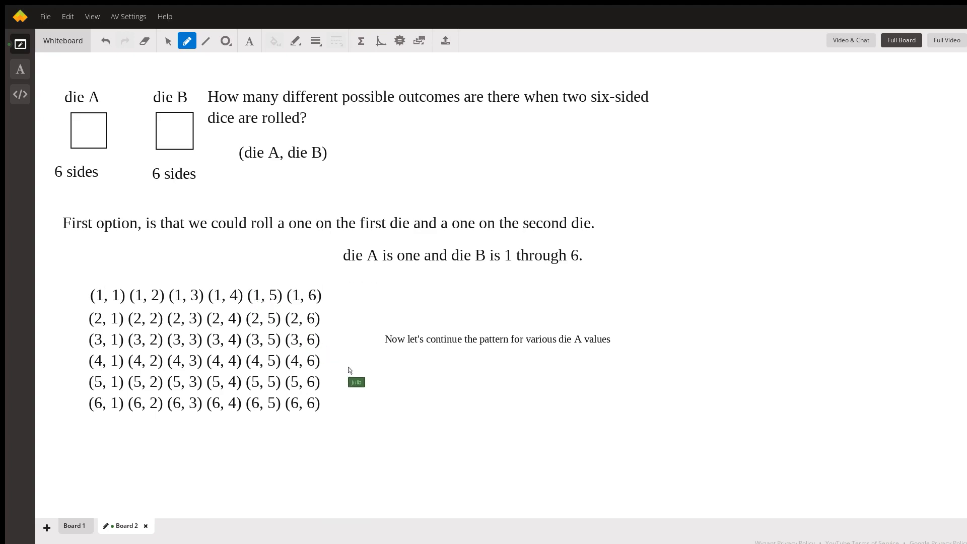
mouse_move(296, 167)
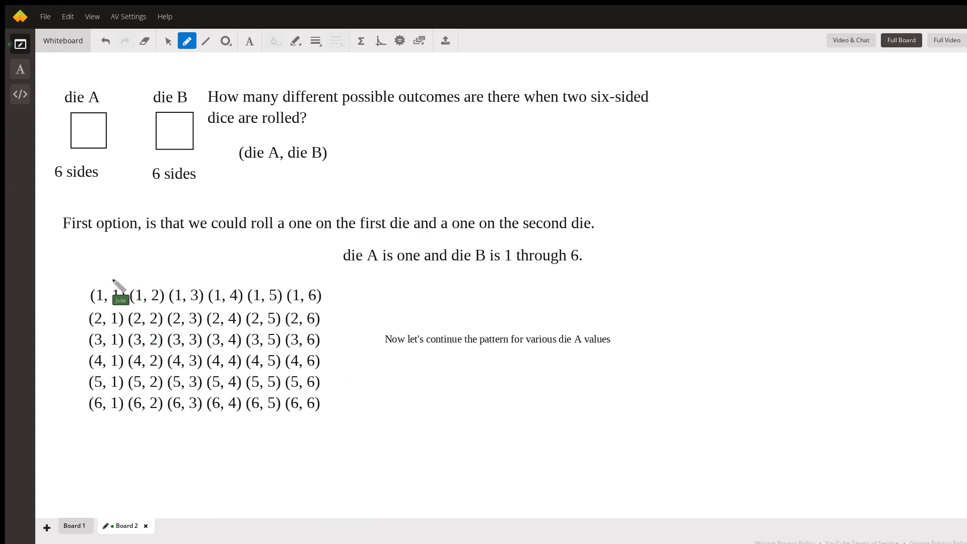
Circle the grid's first row and first column and handwrite 6 × 6 = beside the grid
left_click_drag(99, 284, 99, 407)
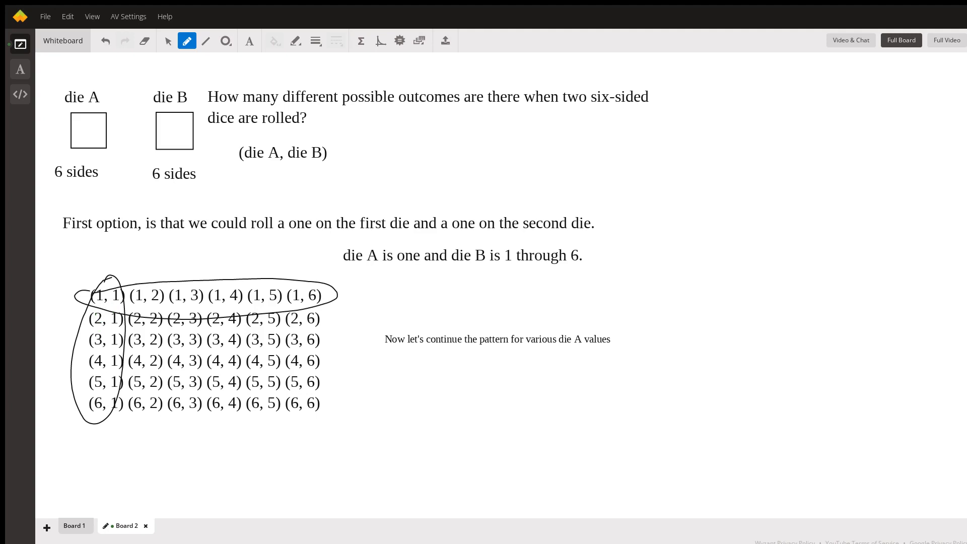
mouse_move(271, 309)
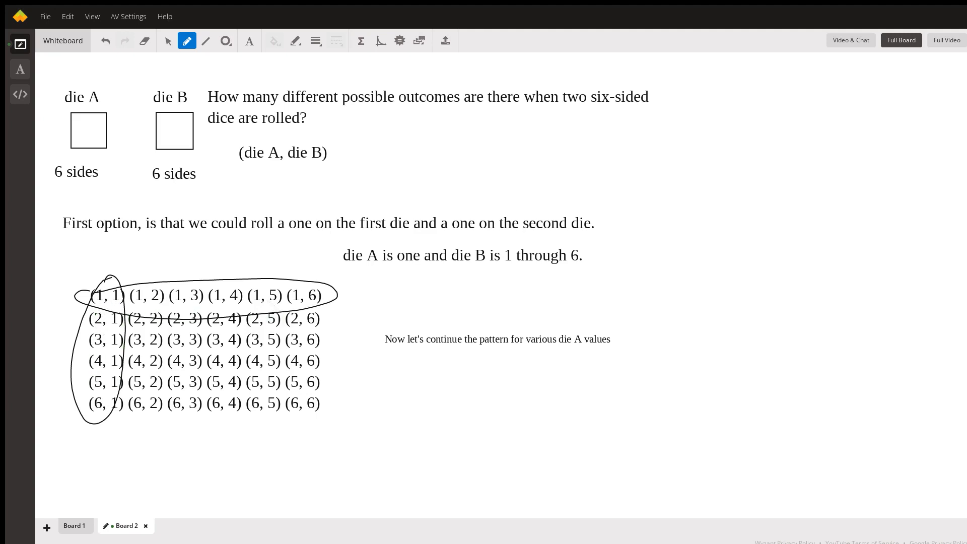
left_click_drag(383, 367, 372, 389)
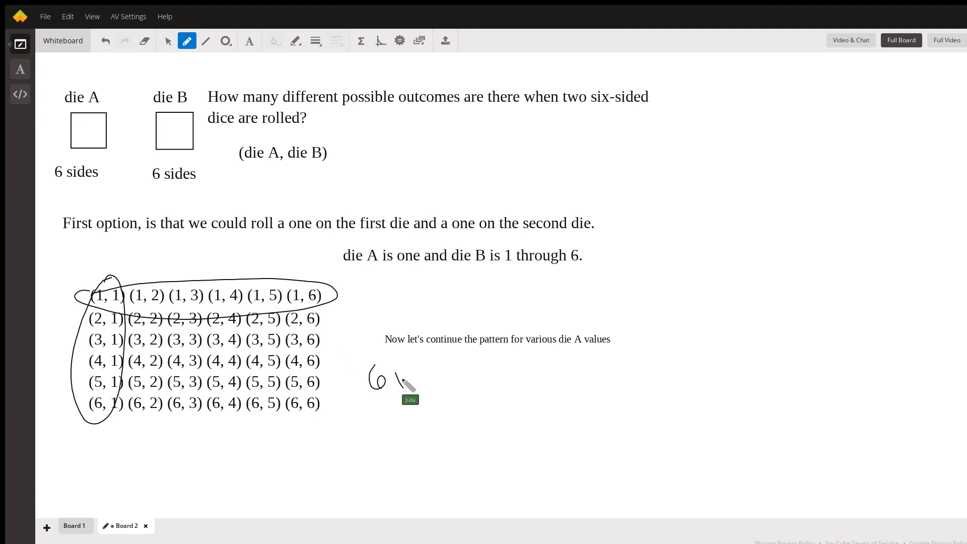
left_click_drag(398, 379, 448, 375)
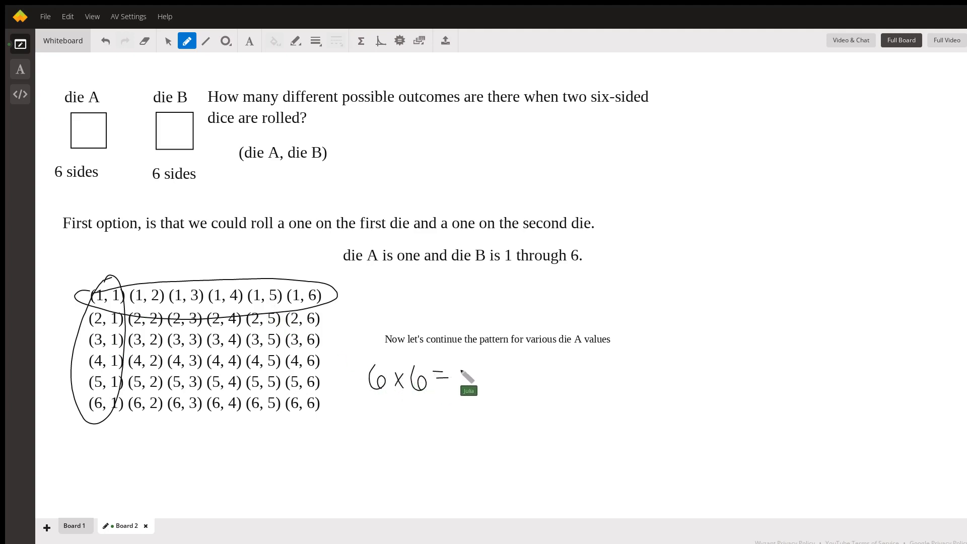